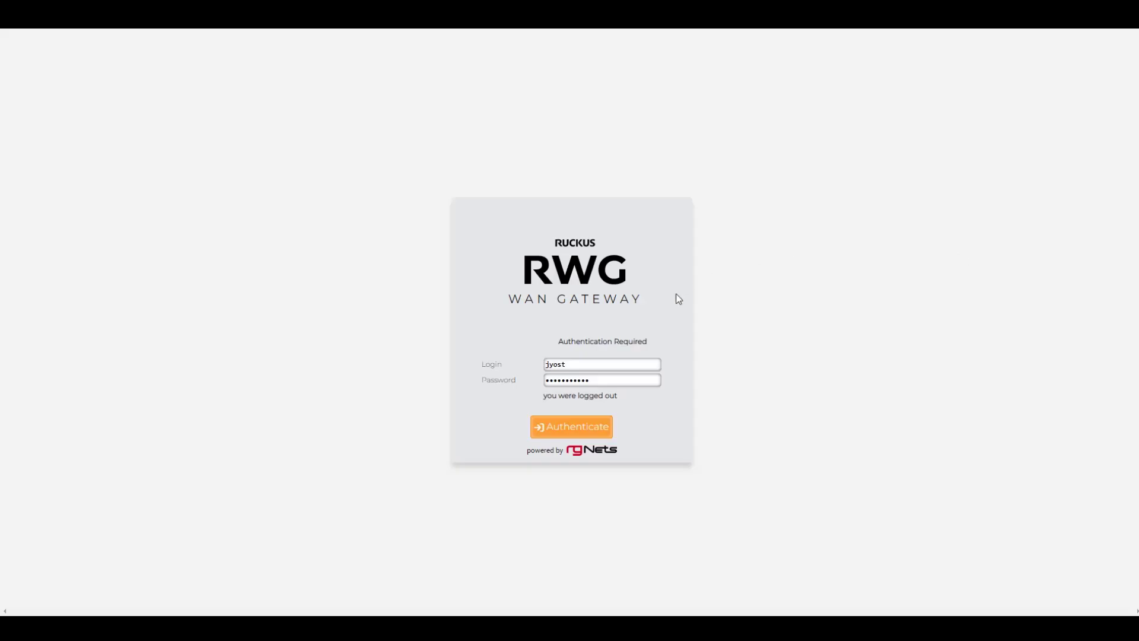
- Authenticate with the entered credentials to reach the RWG System dashboard
{"action": "left_click", "coordinate": [571, 426]}
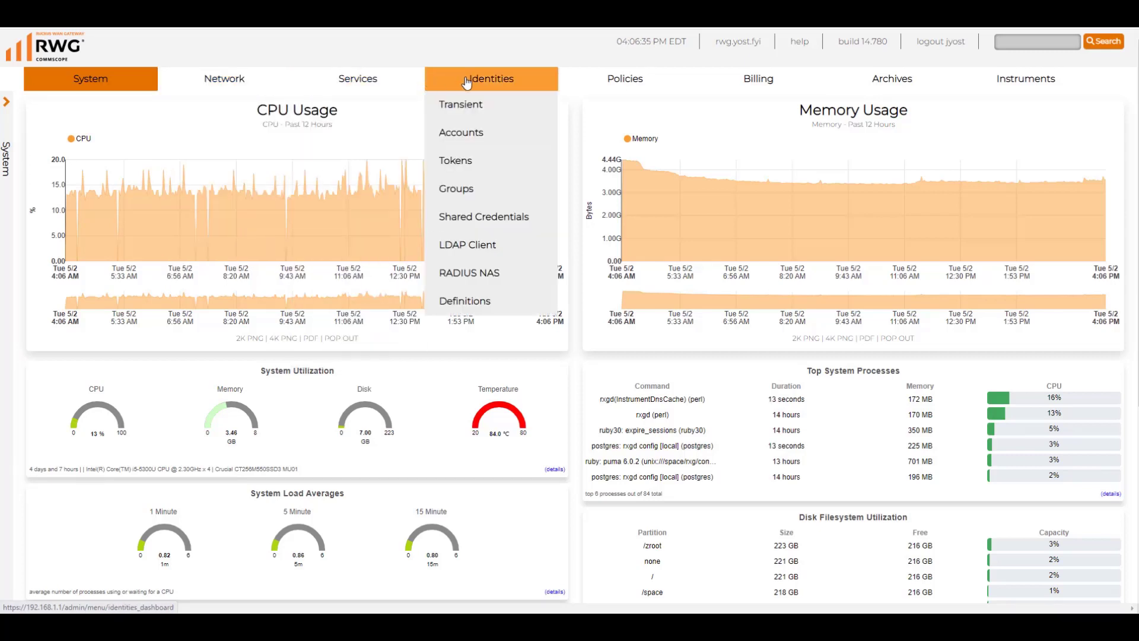
{"action": "mouse_move", "coordinate": [555, 83]}
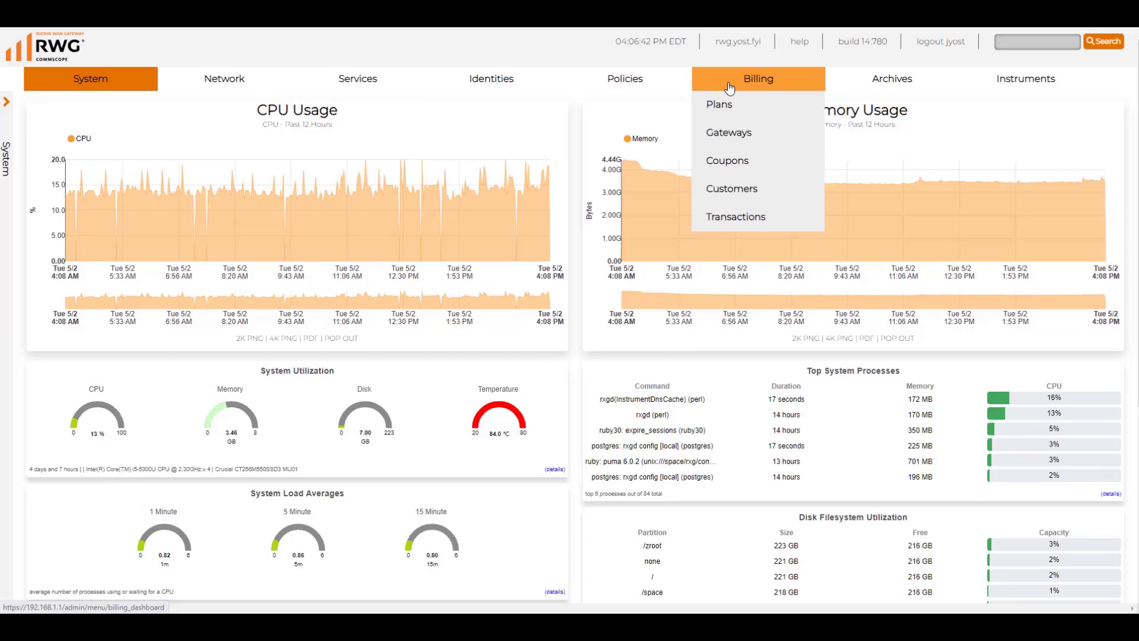
{"action": "left_click", "coordinate": [892, 78]}
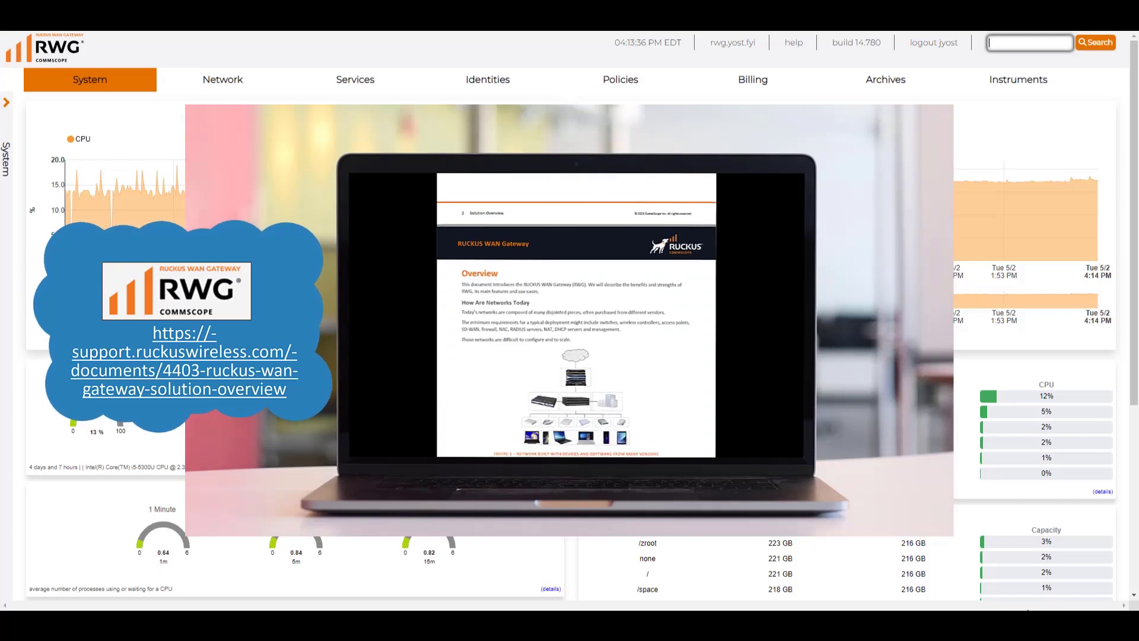
{"action": "scroll", "scroll_direction": "down", "scroll_amount": 3}
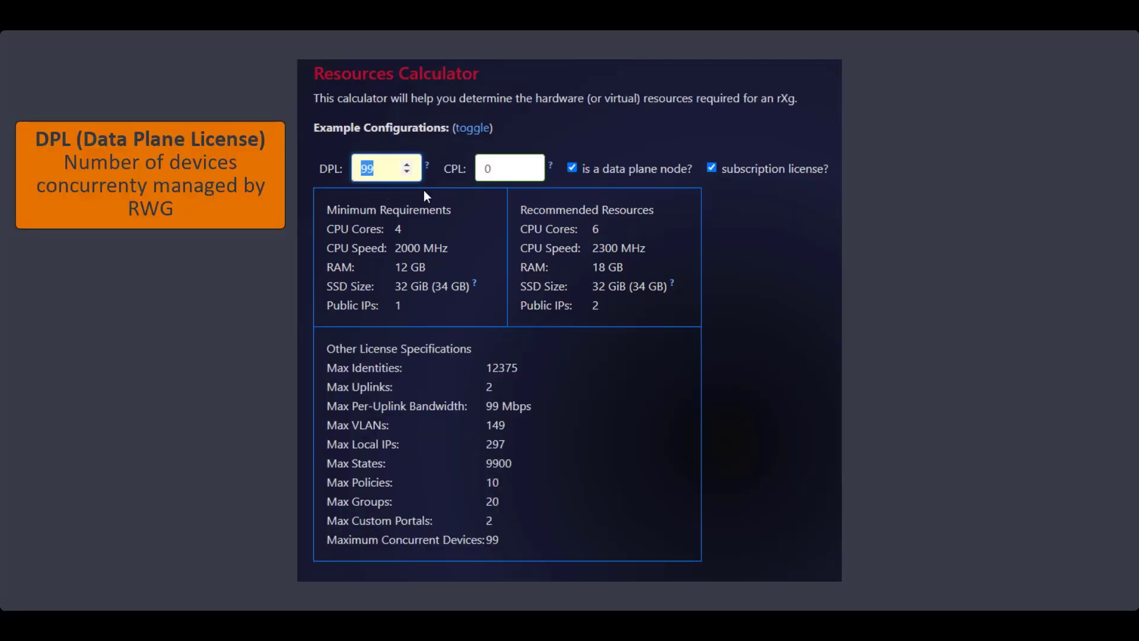
- Set the Data Plane License to 1000 devices, raising requirements to 8 CPU cores and 18 GB RAM
{"action": "type", "text": "1000"}
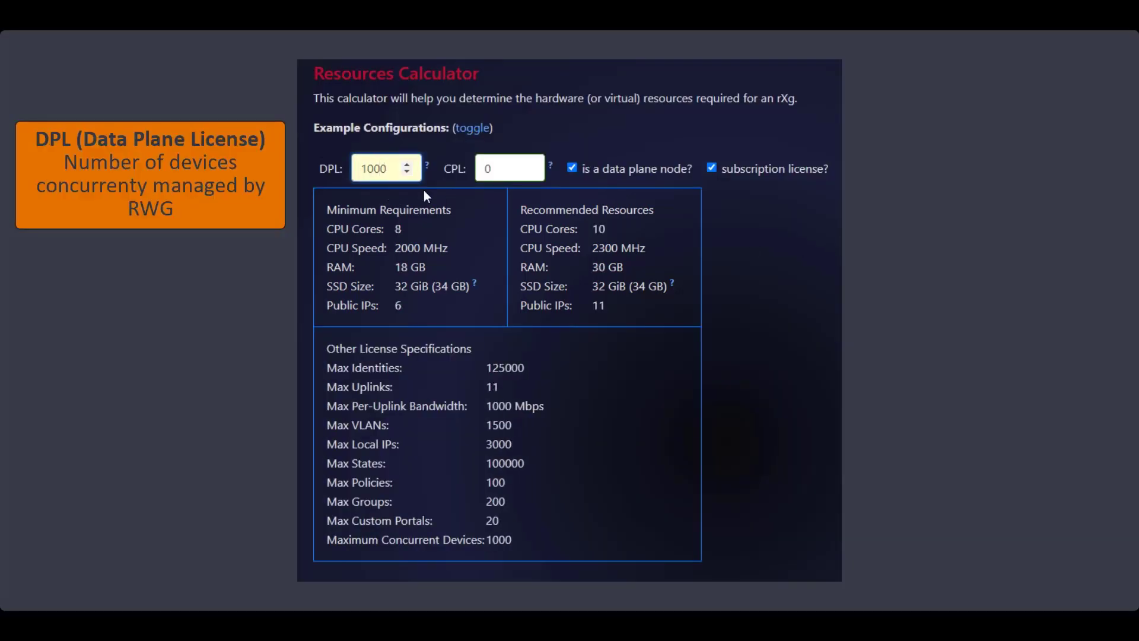